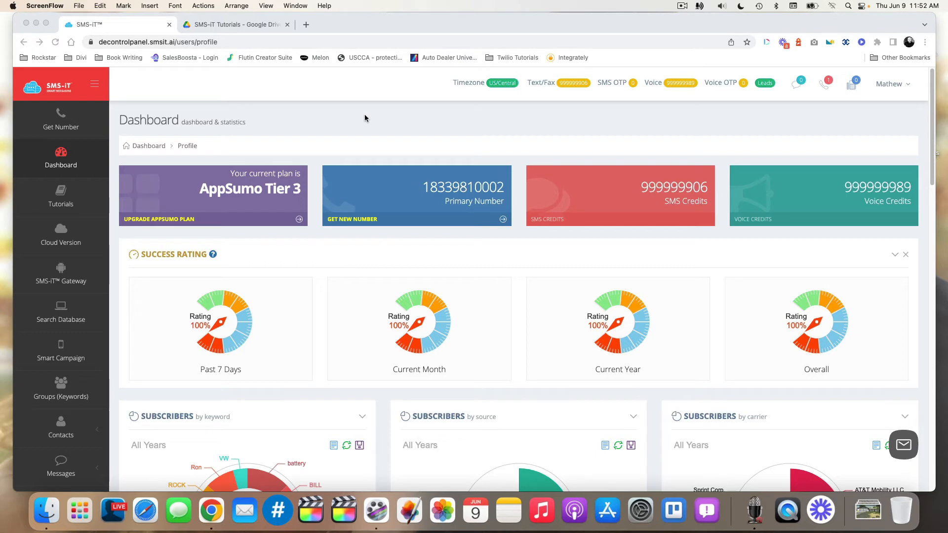
{"action": "mouse_move", "coordinate": [74, 118]}
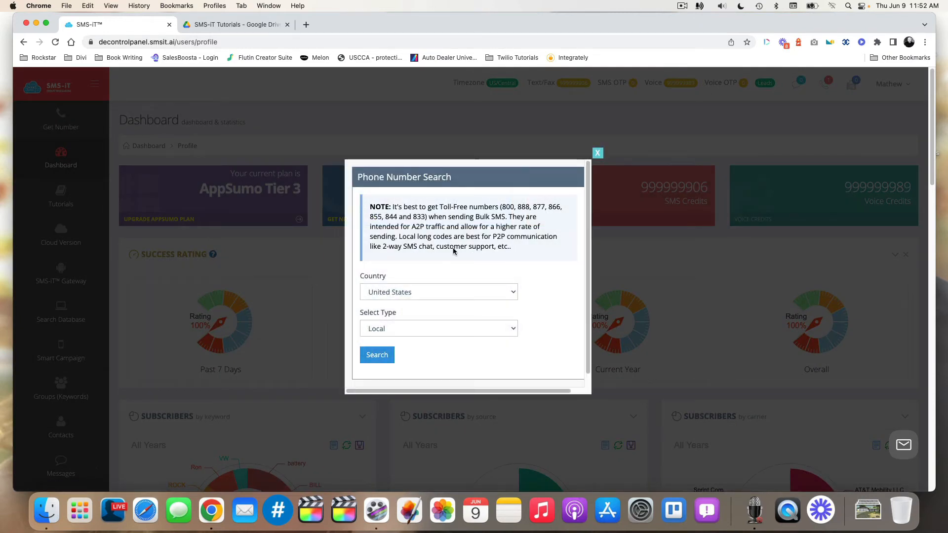
{"action": "left_click", "coordinate": [438, 328]}
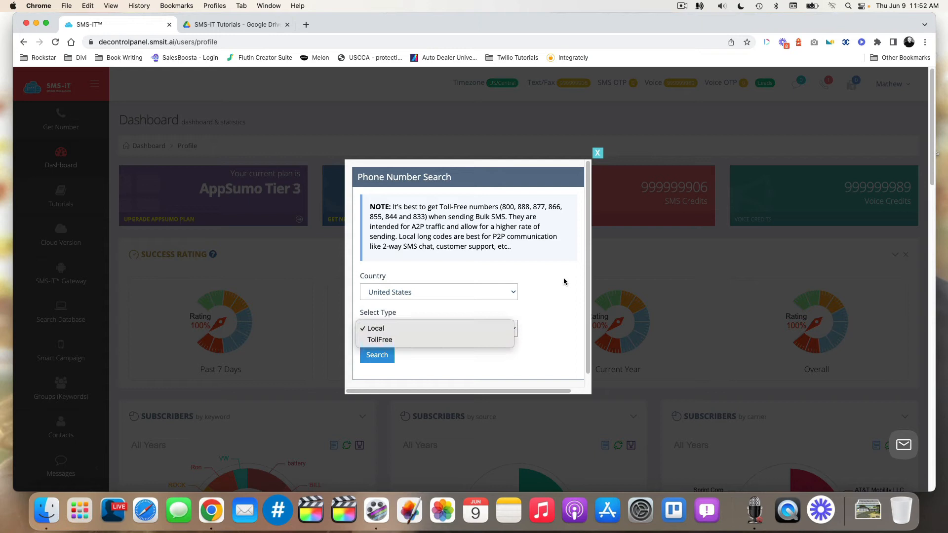
{"action": "left_click", "coordinate": [374, 328]}
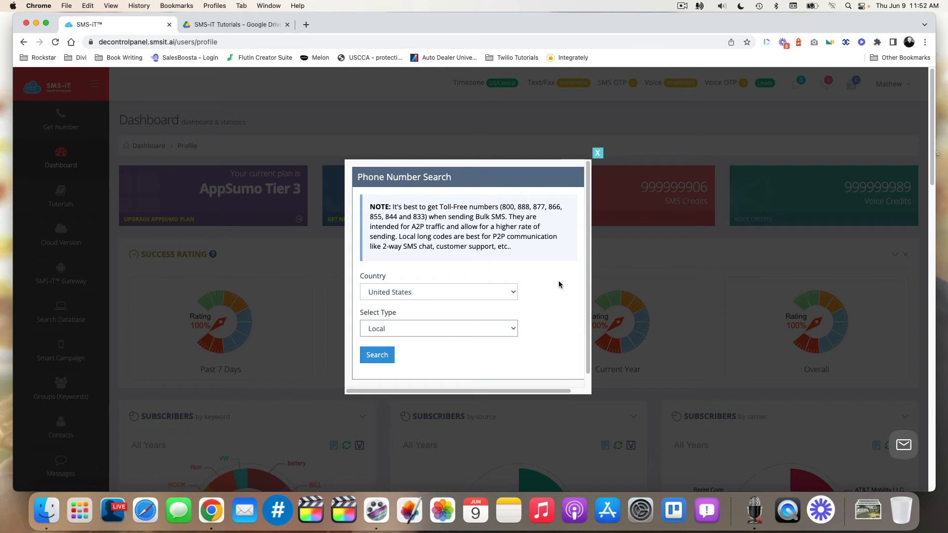
{"action": "mouse_move", "coordinate": [541, 304]}
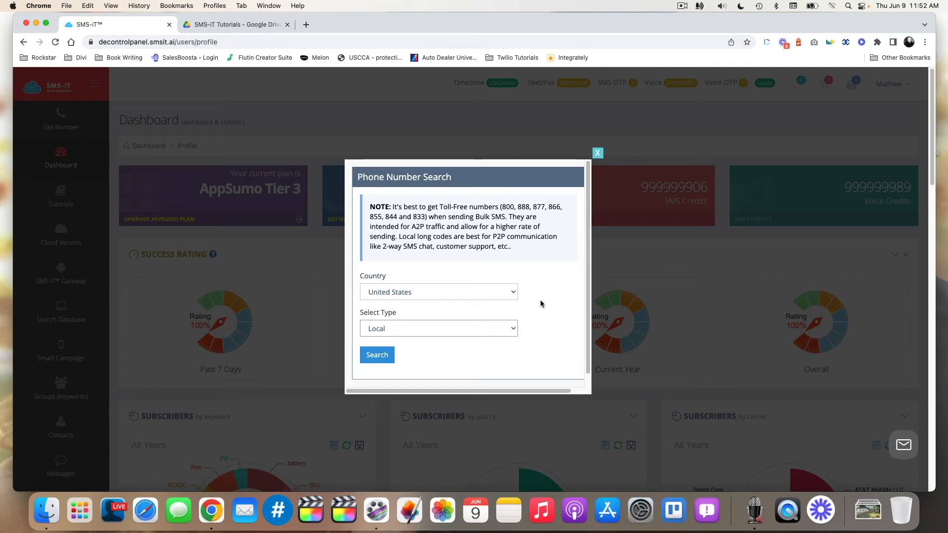
{"action": "mouse_move", "coordinate": [533, 303]}
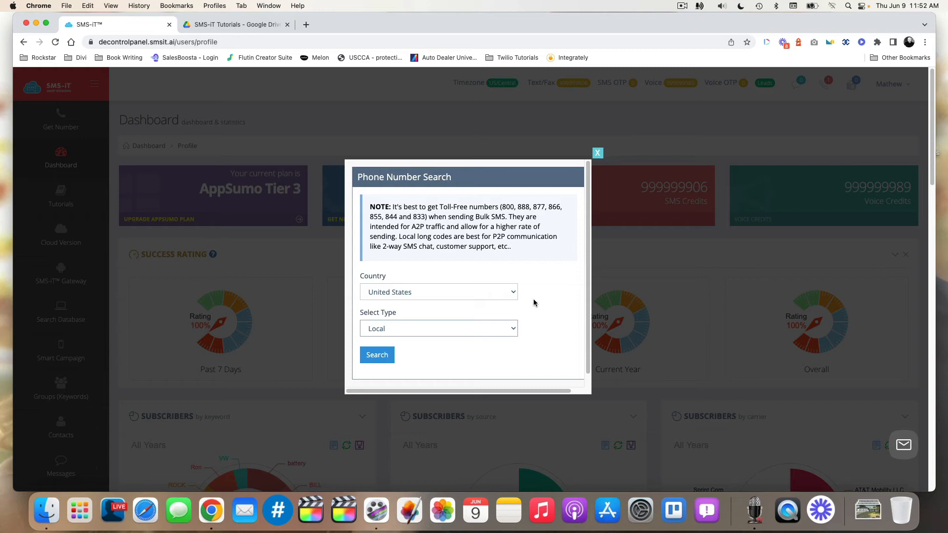
{"action": "mouse_move", "coordinate": [572, 321]}
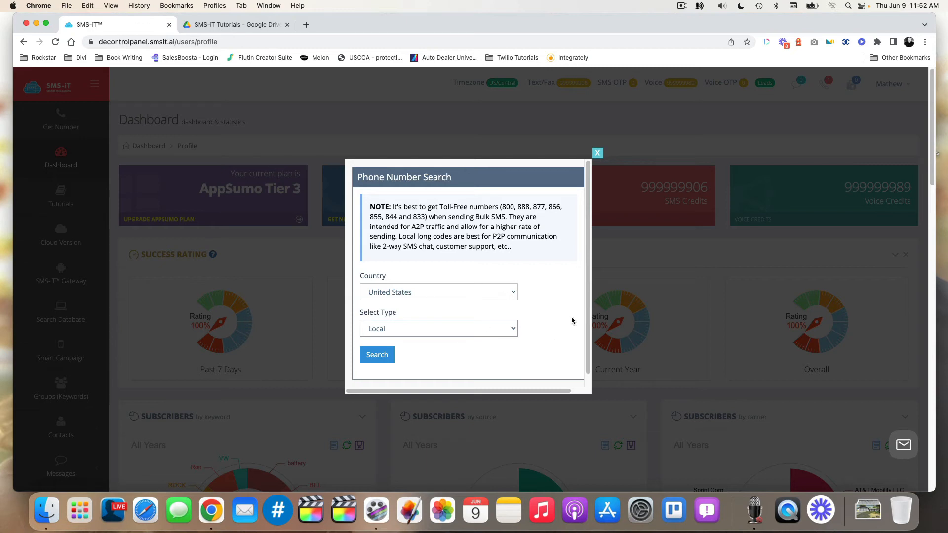
Choose the TollFree number type and run the United States number search.
{"action": "left_click", "coordinate": [438, 329]}
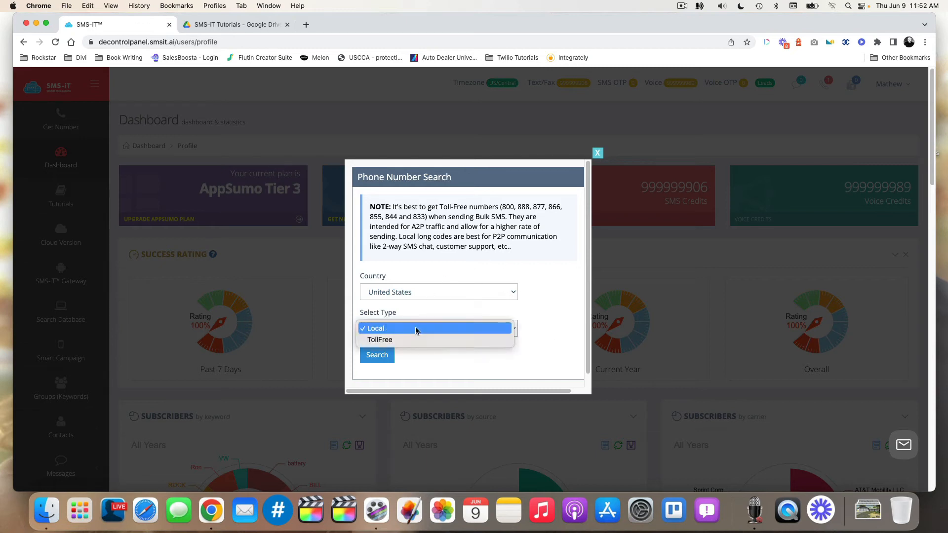
{"action": "left_click", "coordinate": [380, 339]}
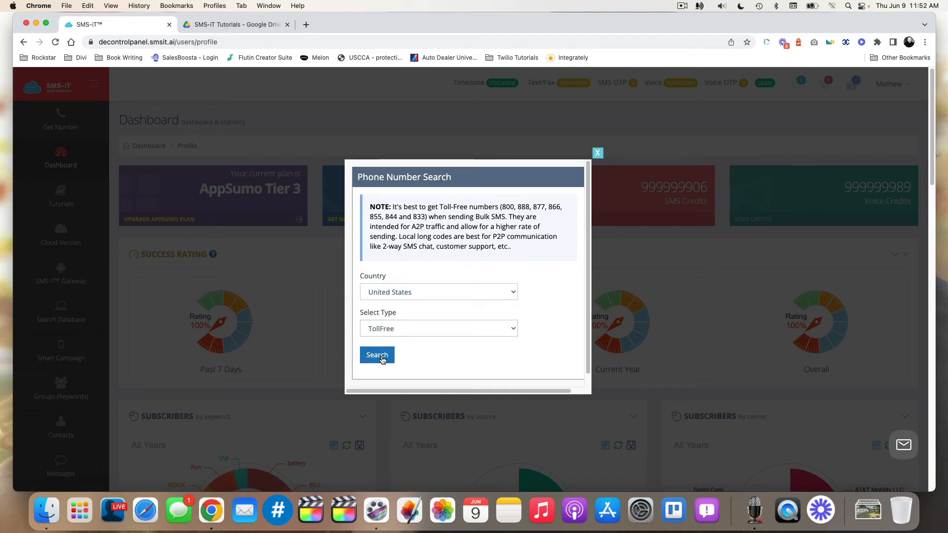
{"action": "left_click", "coordinate": [376, 355]}
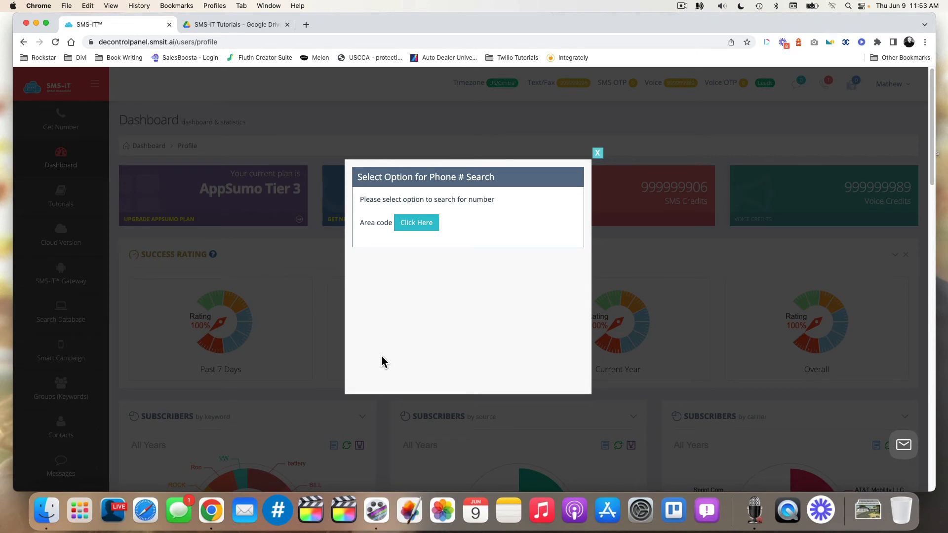
{"action": "mouse_move", "coordinate": [439, 210]}
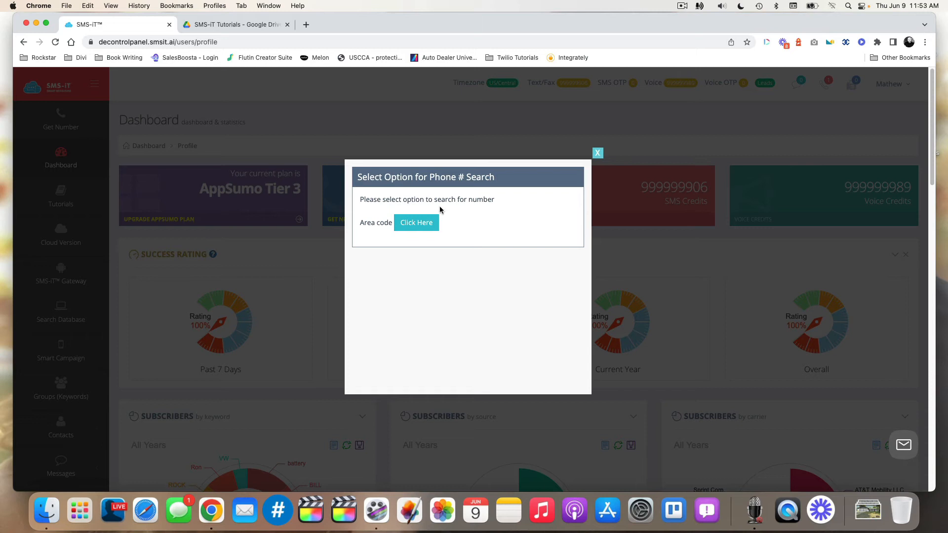
{"action": "mouse_move", "coordinate": [441, 266]}
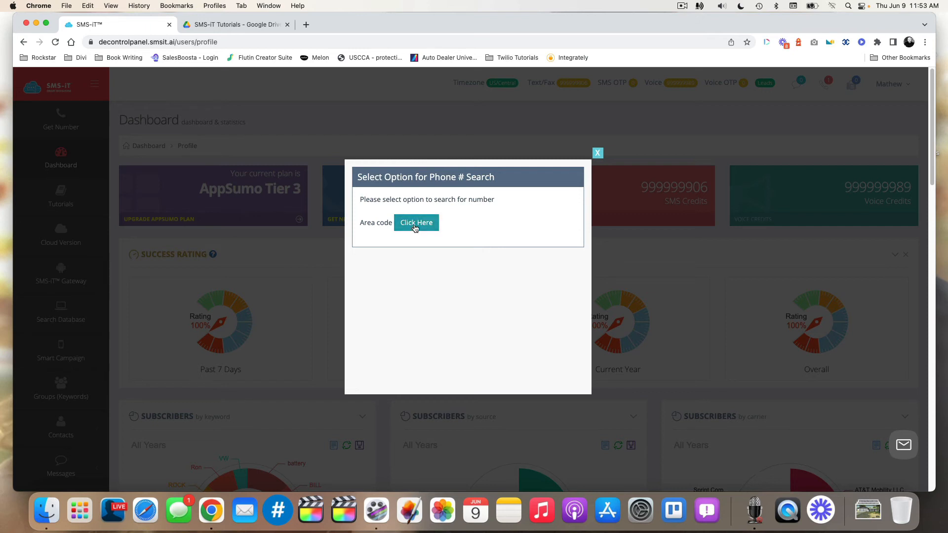
Open the area code search form, enter area code 833 and contains term 'text'.
{"action": "left_click", "coordinate": [416, 223]}
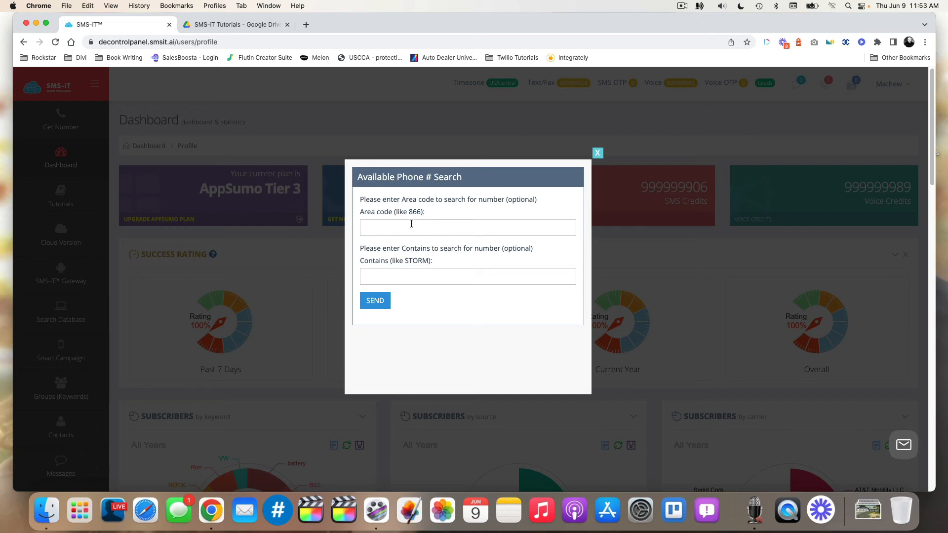
{"action": "mouse_move", "coordinate": [395, 223]}
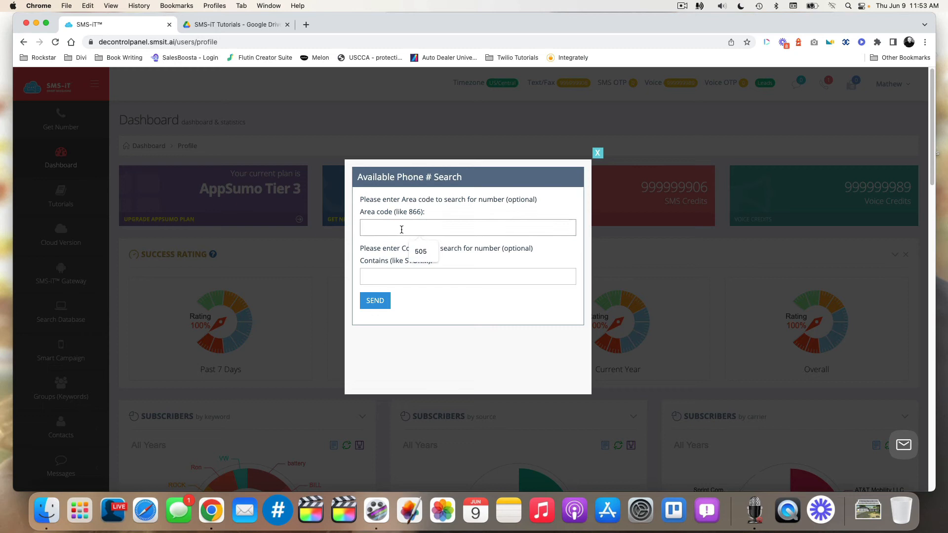
{"action": "type", "text": "8"}
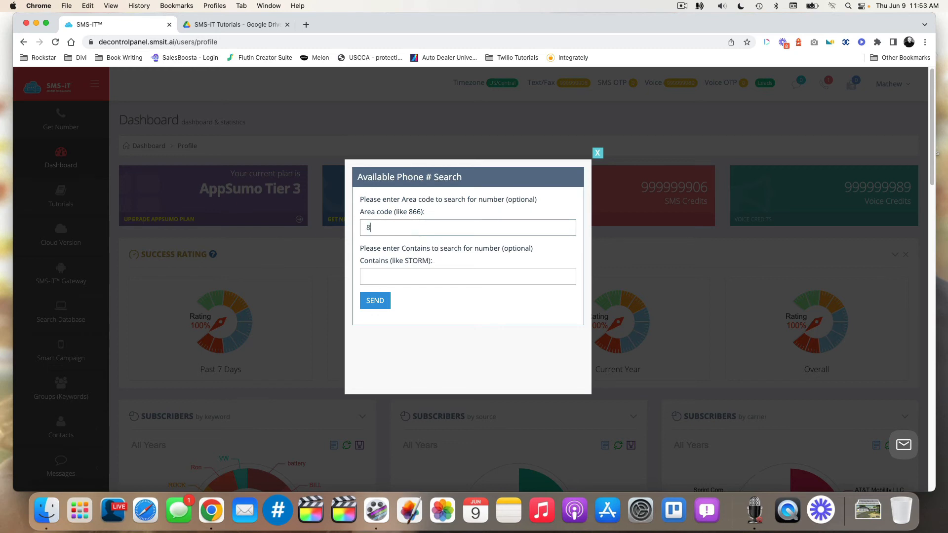
{"action": "type", "text": "33"}
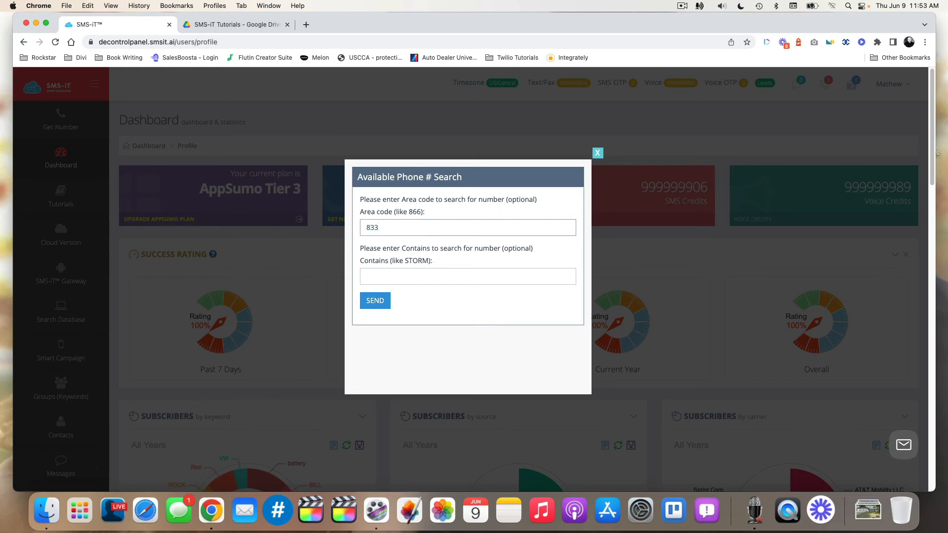
{"action": "left_click", "coordinate": [466, 276]}
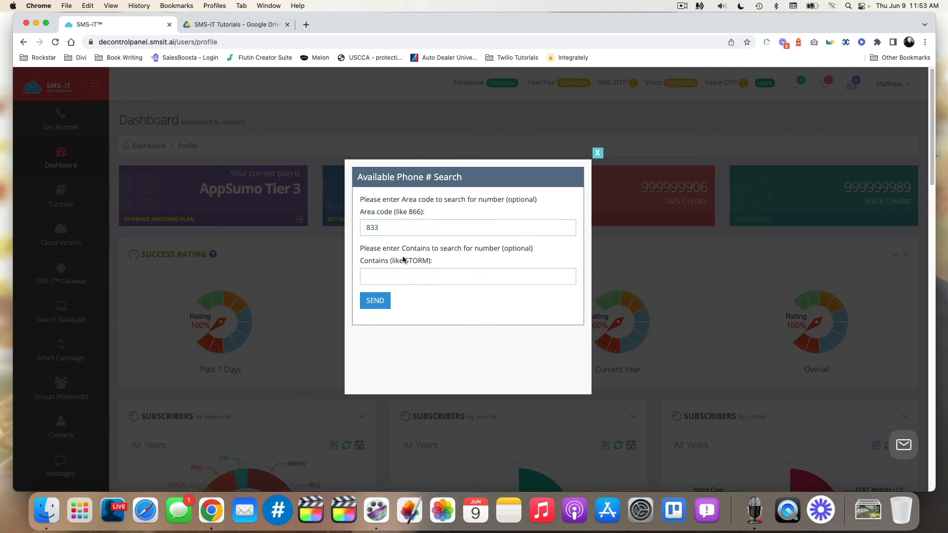
{"action": "type", "text": "te"}
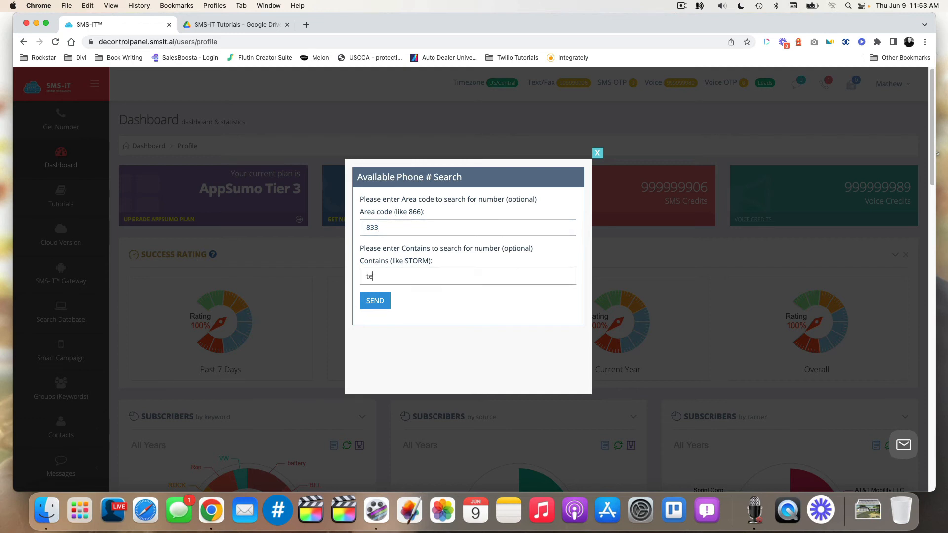
{"action": "type", "text": "xt"}
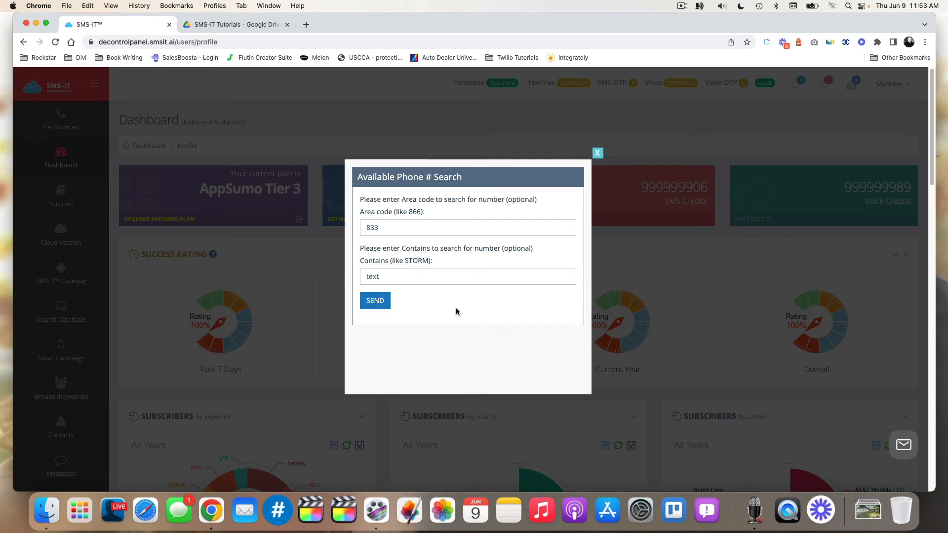
{"action": "left_click", "coordinate": [375, 300]}
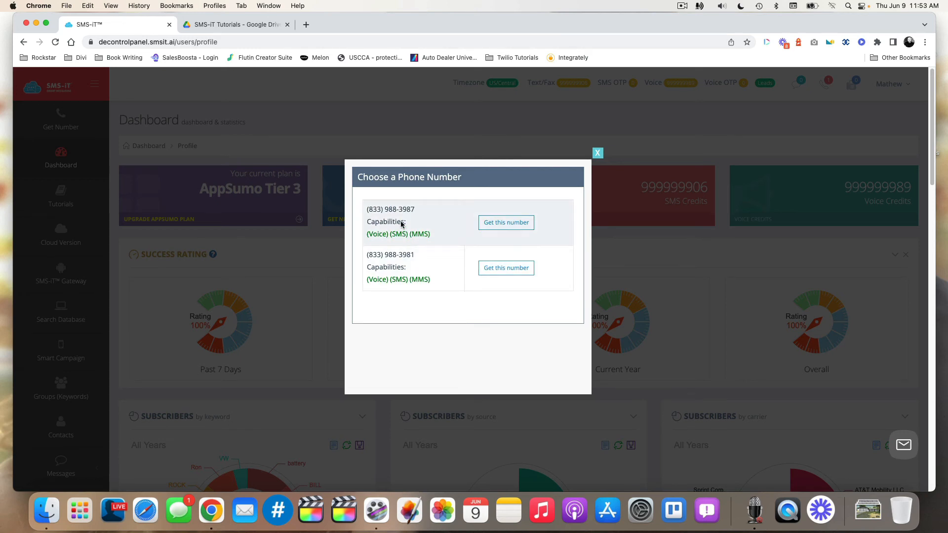
{"action": "mouse_move", "coordinate": [394, 212]}
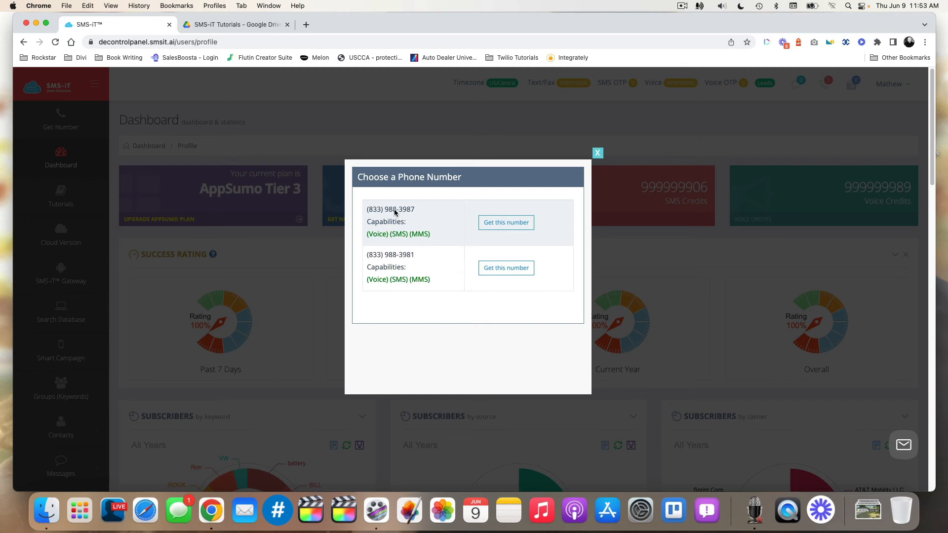
{"action": "mouse_move", "coordinate": [376, 210]}
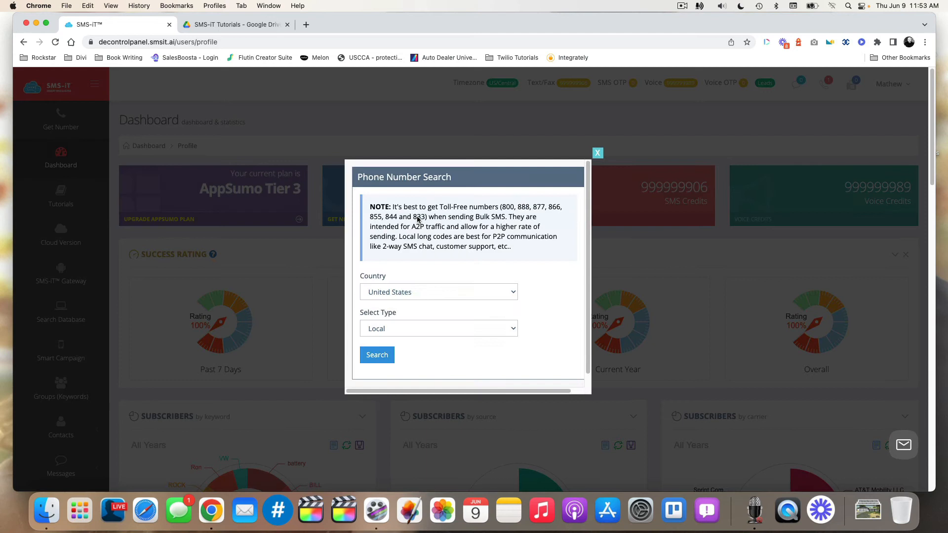
{"action": "mouse_move", "coordinate": [415, 296]}
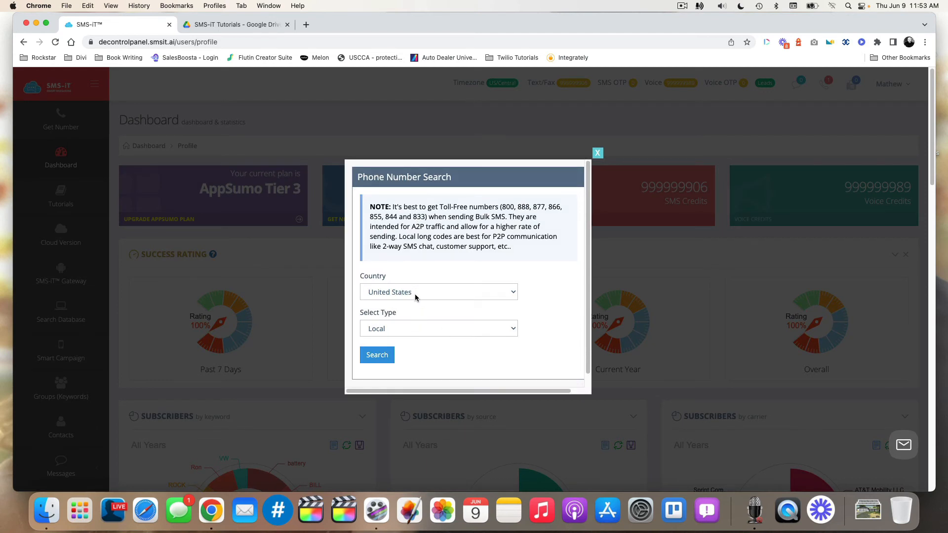
{"action": "mouse_move", "coordinate": [391, 300]}
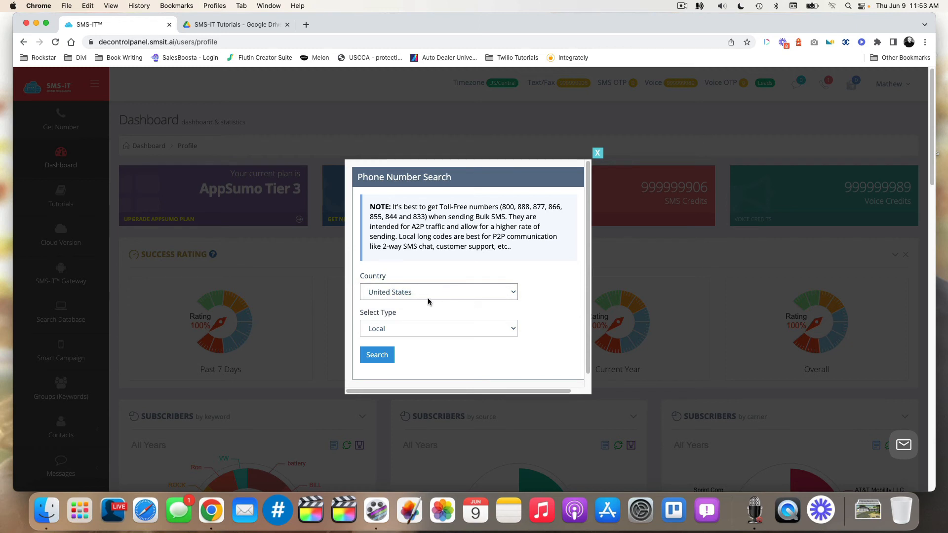
{"action": "mouse_move", "coordinate": [409, 335]}
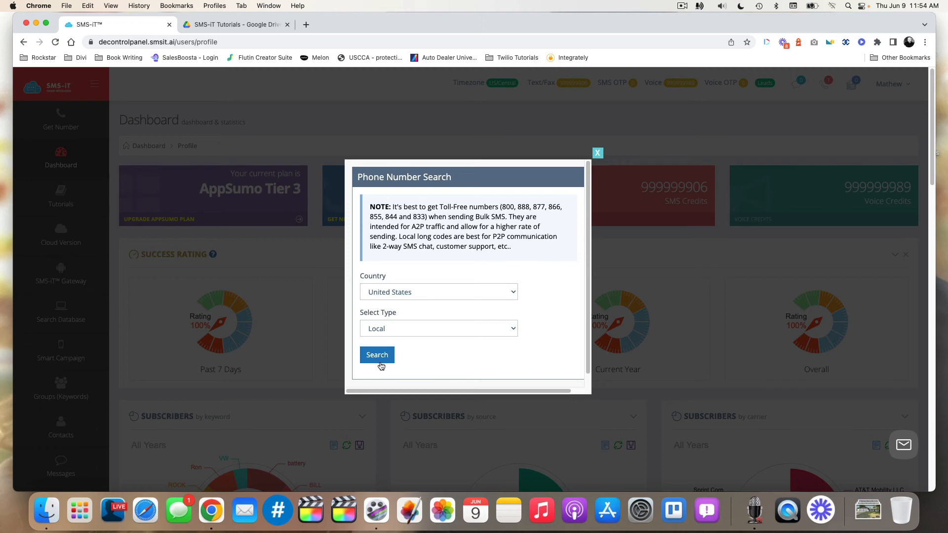
{"action": "mouse_move", "coordinate": [457, 311]}
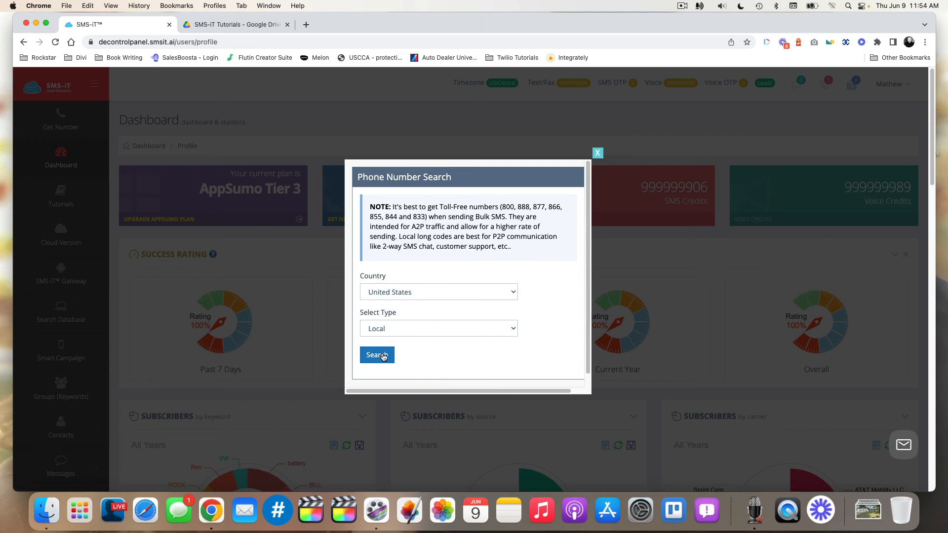
Run a new Local number search for the United States.
{"action": "left_click", "coordinate": [377, 355]}
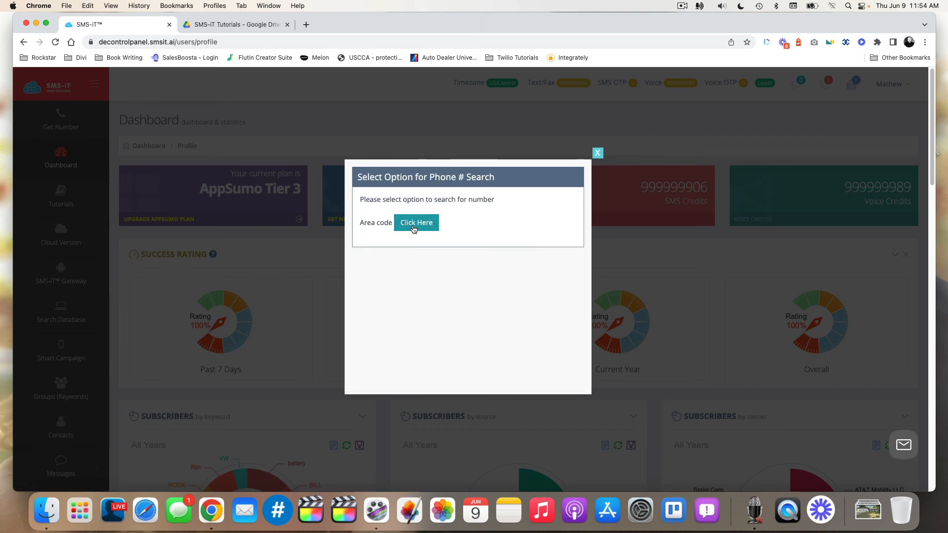
Search area code 931 for numbers containing DEAL and send the search.
{"action": "left_click", "coordinate": [416, 222]}
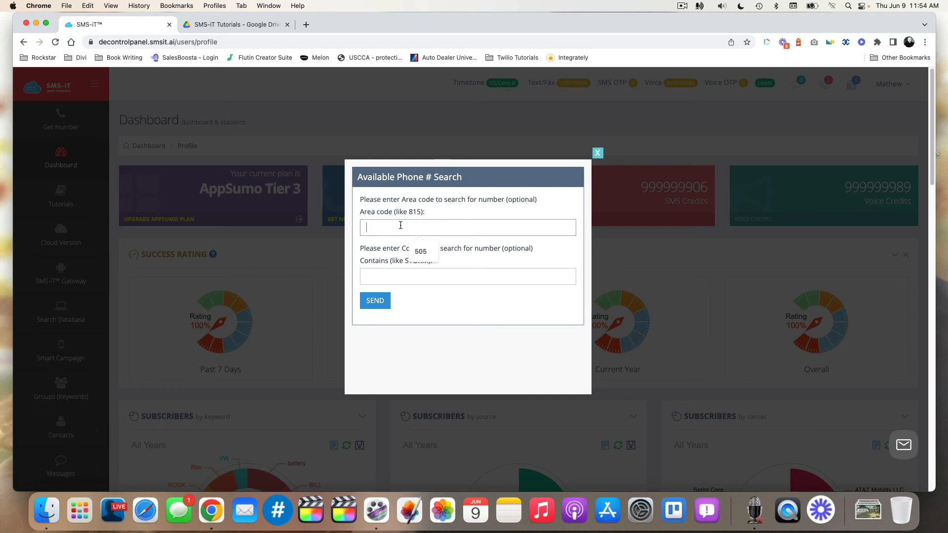
{"action": "type", "text": "931"}
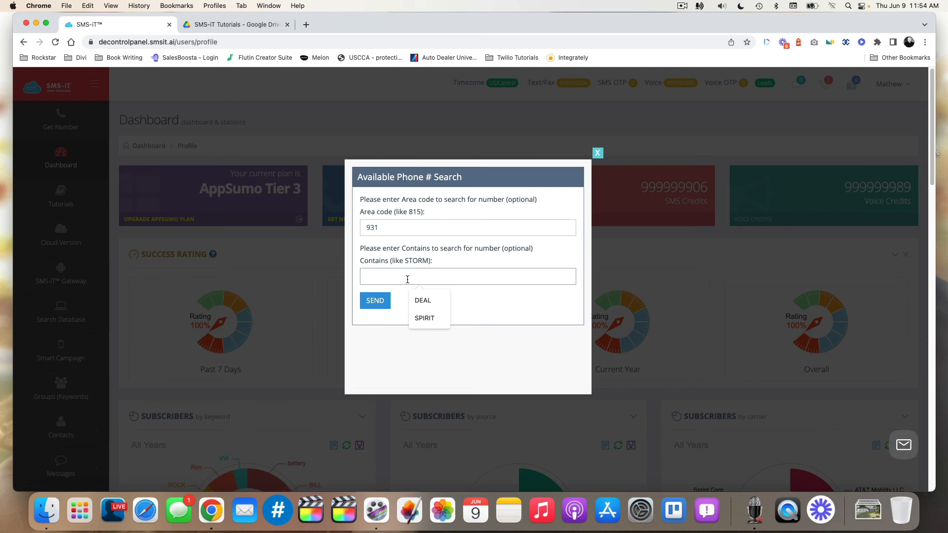
{"action": "left_click", "coordinate": [422, 301]}
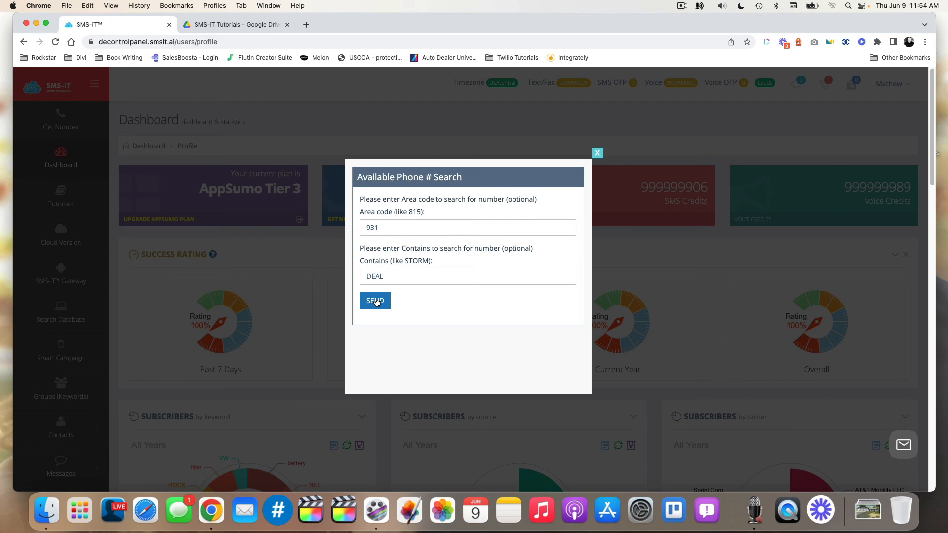
{"action": "left_click", "coordinate": [374, 301]}
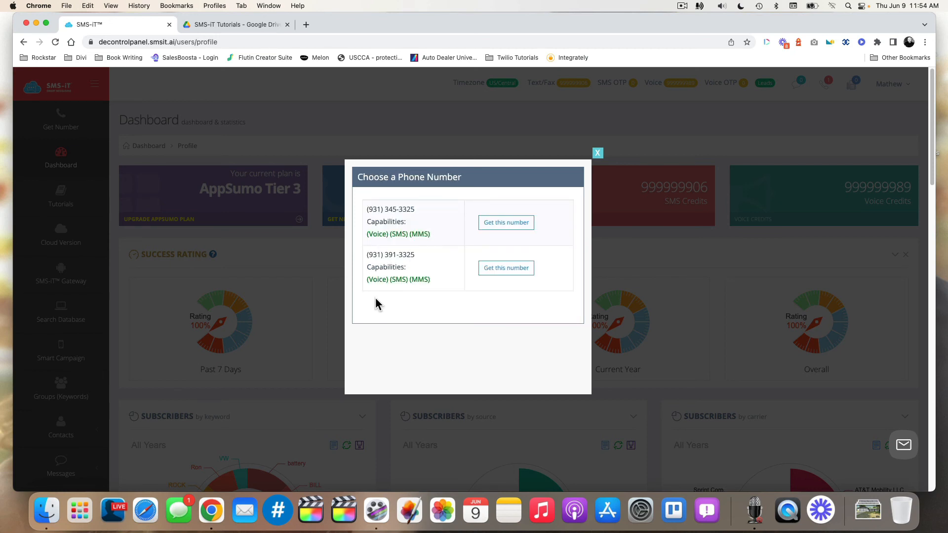
{"action": "mouse_move", "coordinate": [418, 212]}
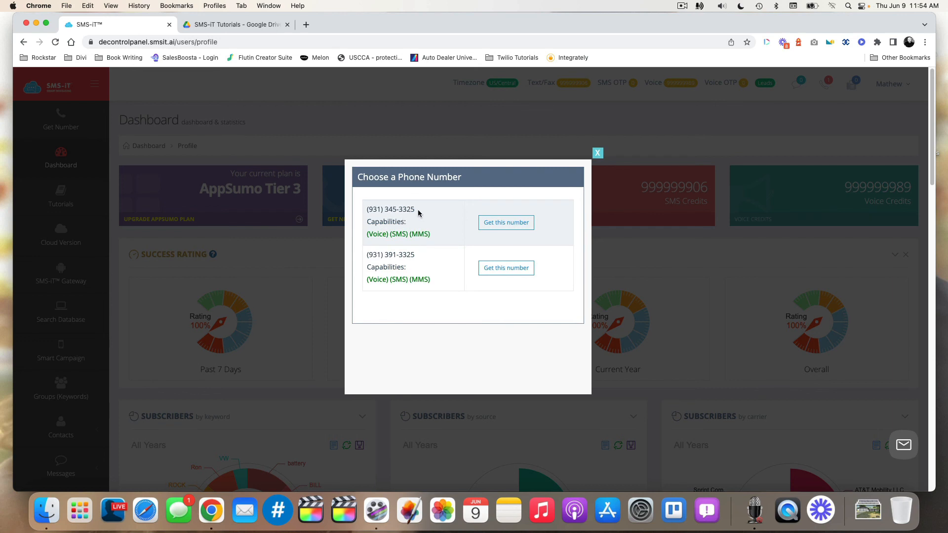
{"action": "mouse_move", "coordinate": [408, 213]}
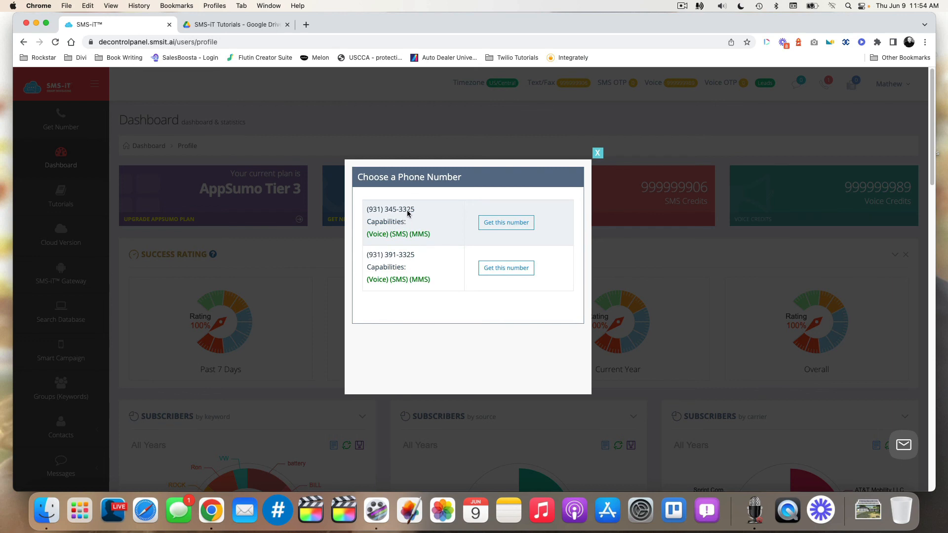
{"action": "mouse_move", "coordinate": [375, 210]}
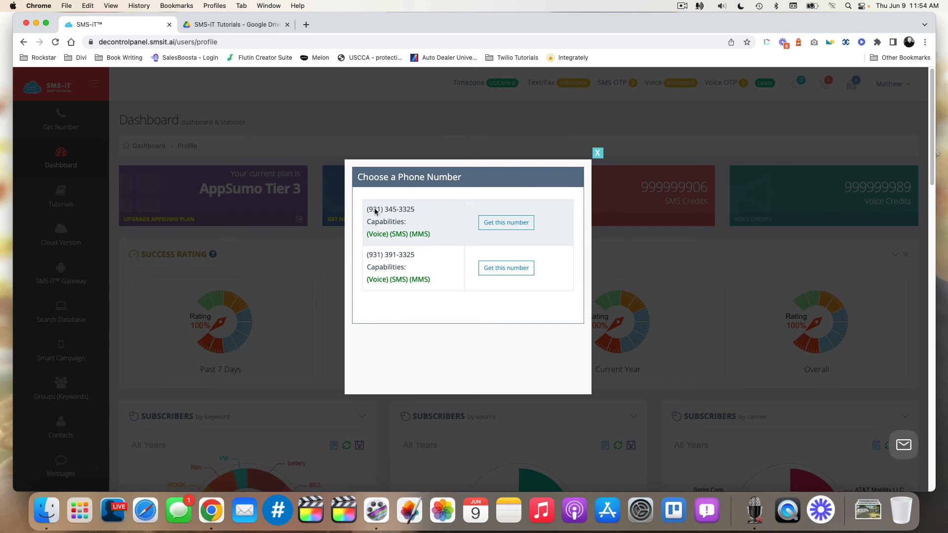
{"action": "mouse_move", "coordinate": [421, 219]}
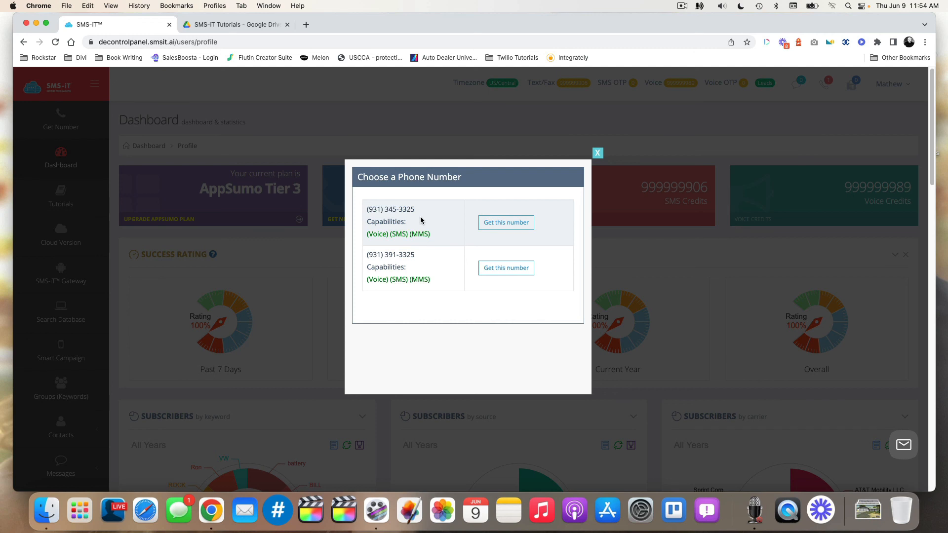